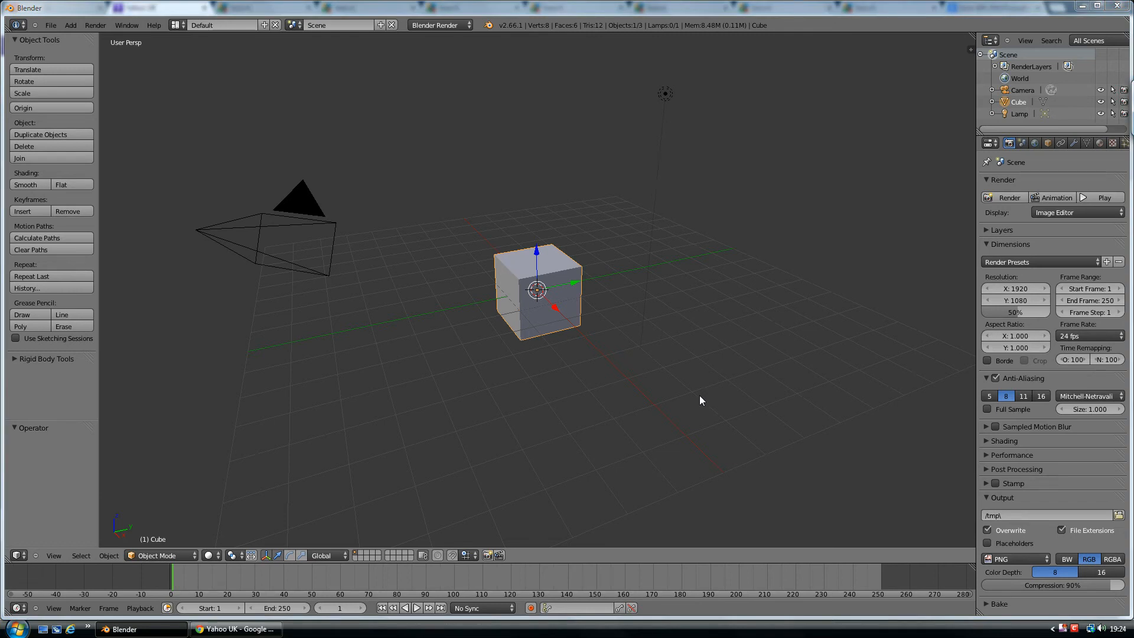
mouse_move(548, 270)
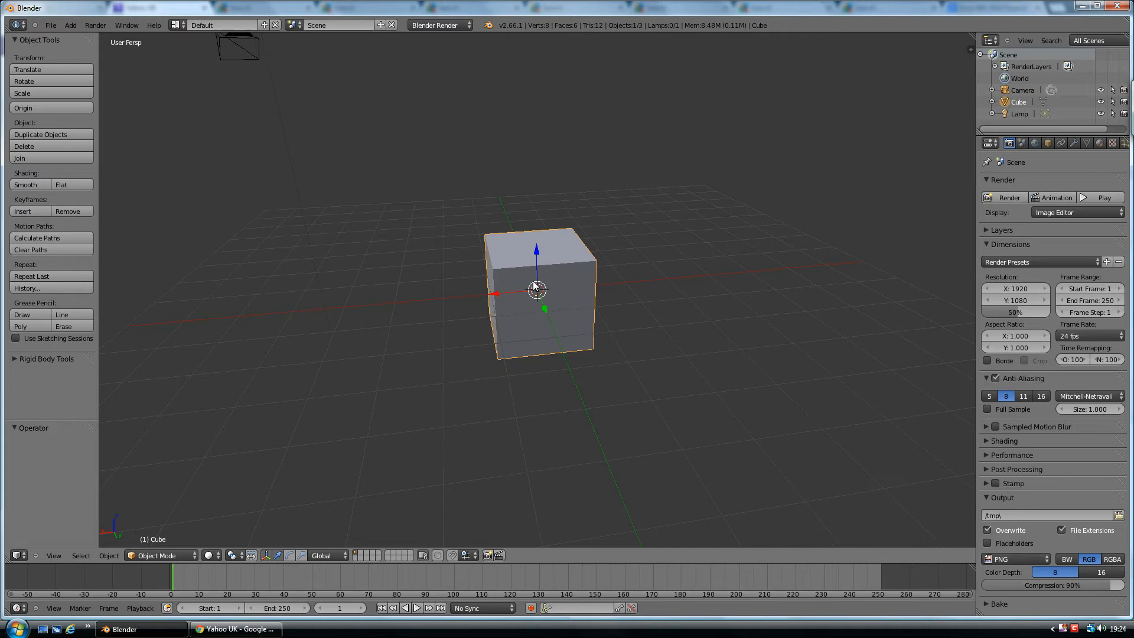
mouse_move(510, 241)
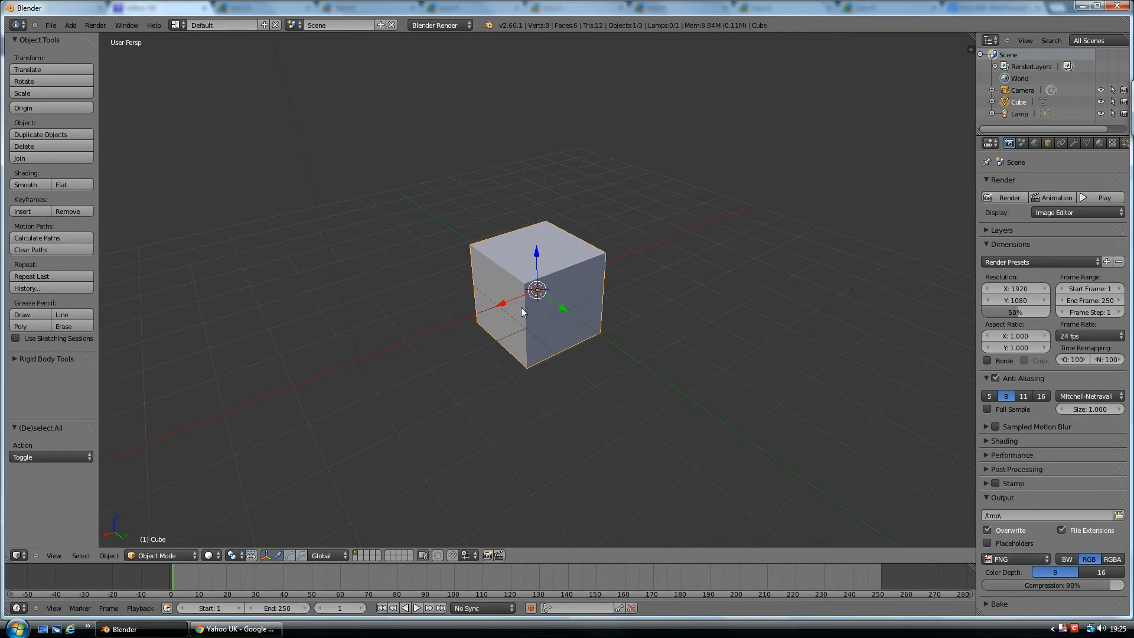
mouse_move(555, 252)
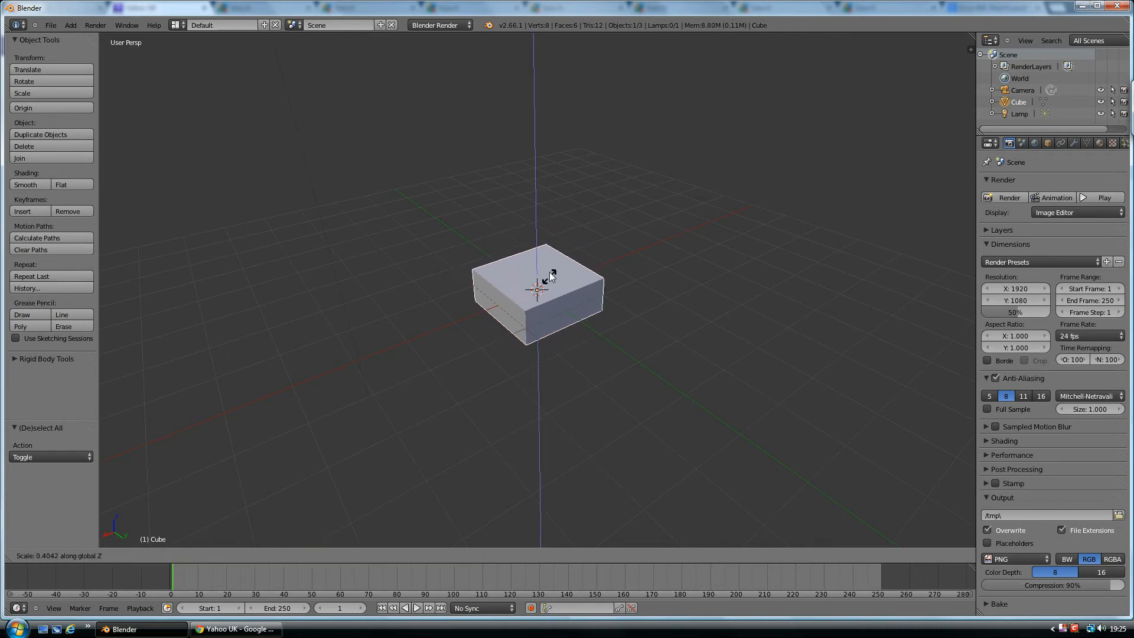
Step: Confirm the flattened, X-stretched cube and enter Edit Mode on its mesh
click(545, 292)
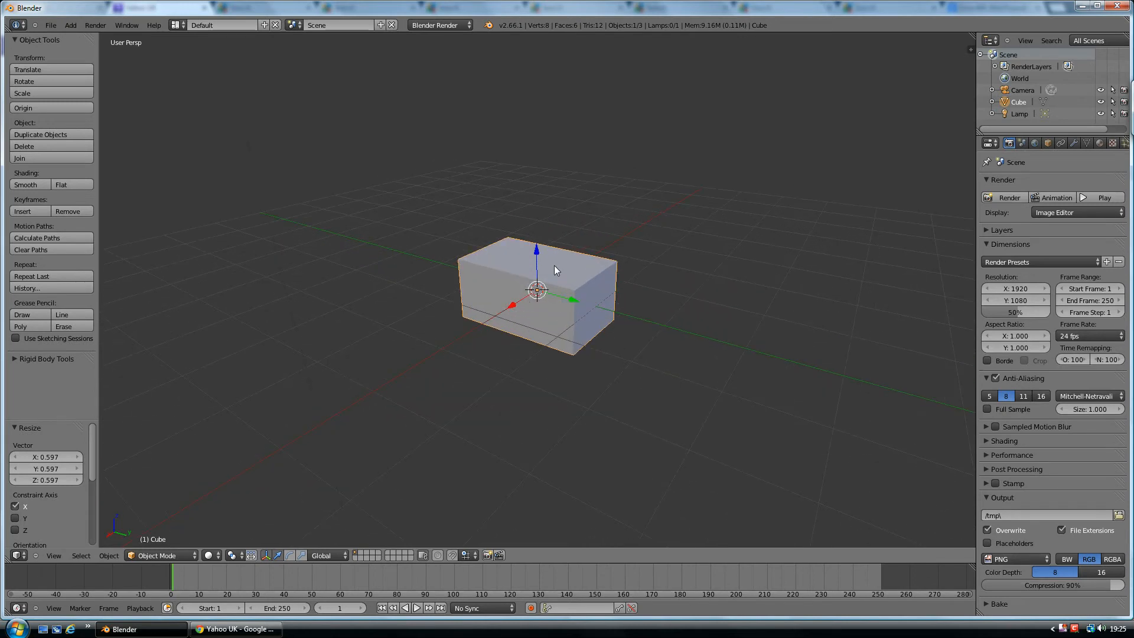
key(Tab)
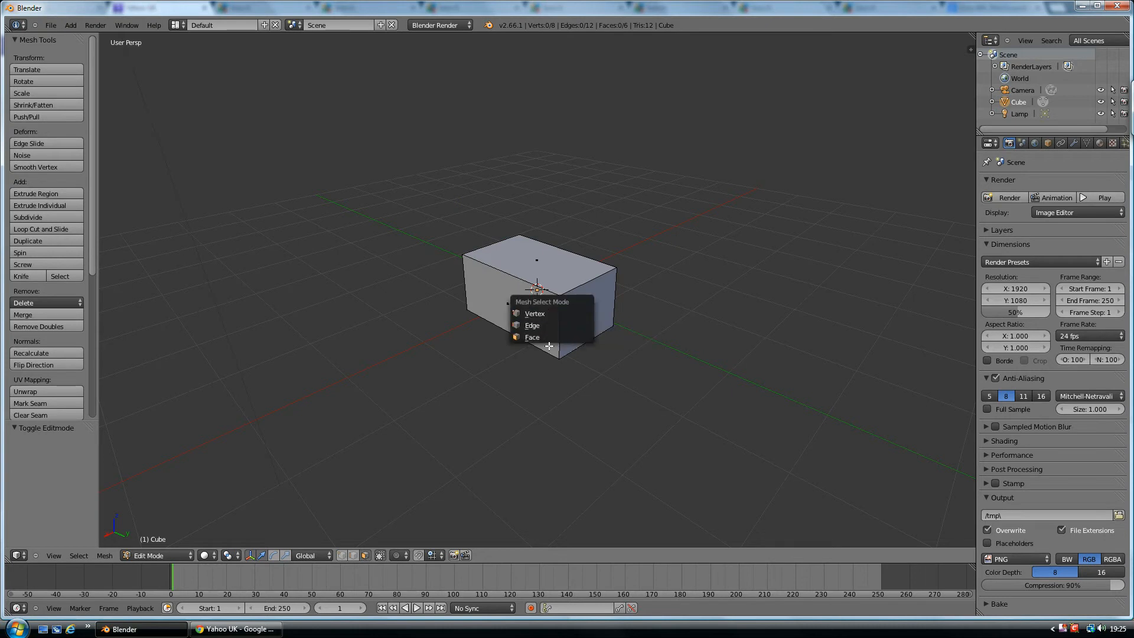
mouse_move(532, 337)
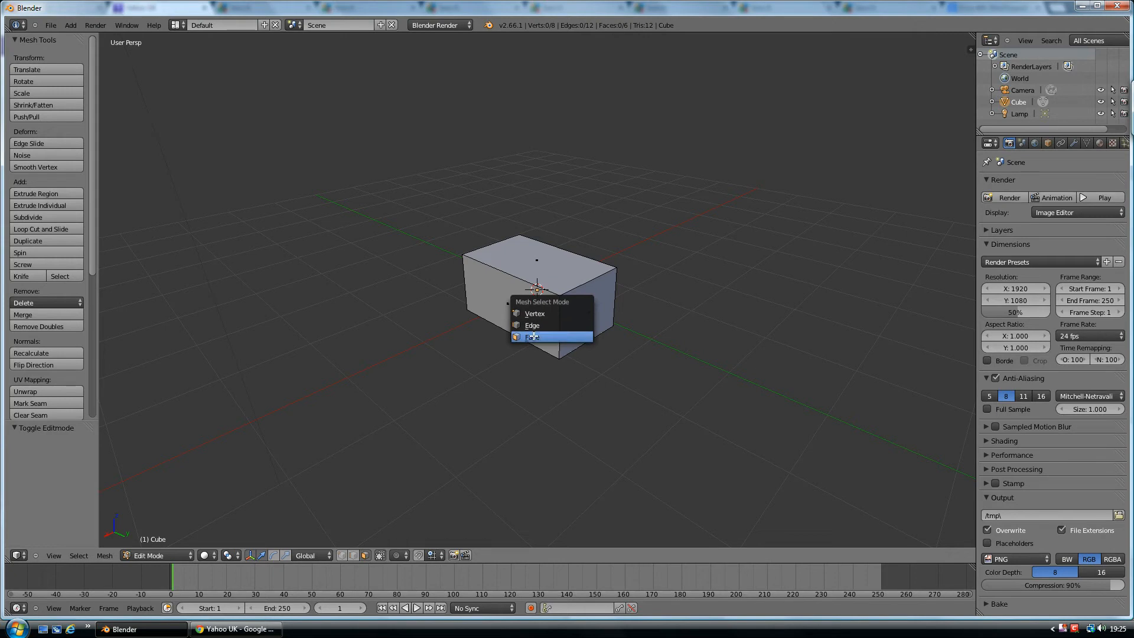
Step: Switch to face select mode and pick the box's top face
click(532, 336)
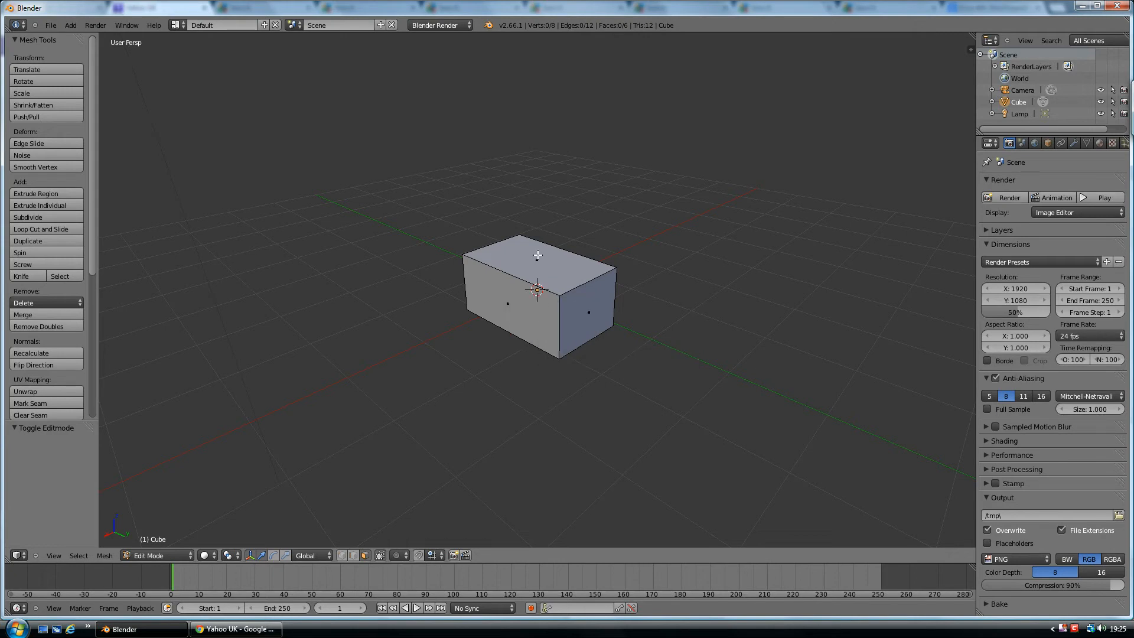
click(537, 256)
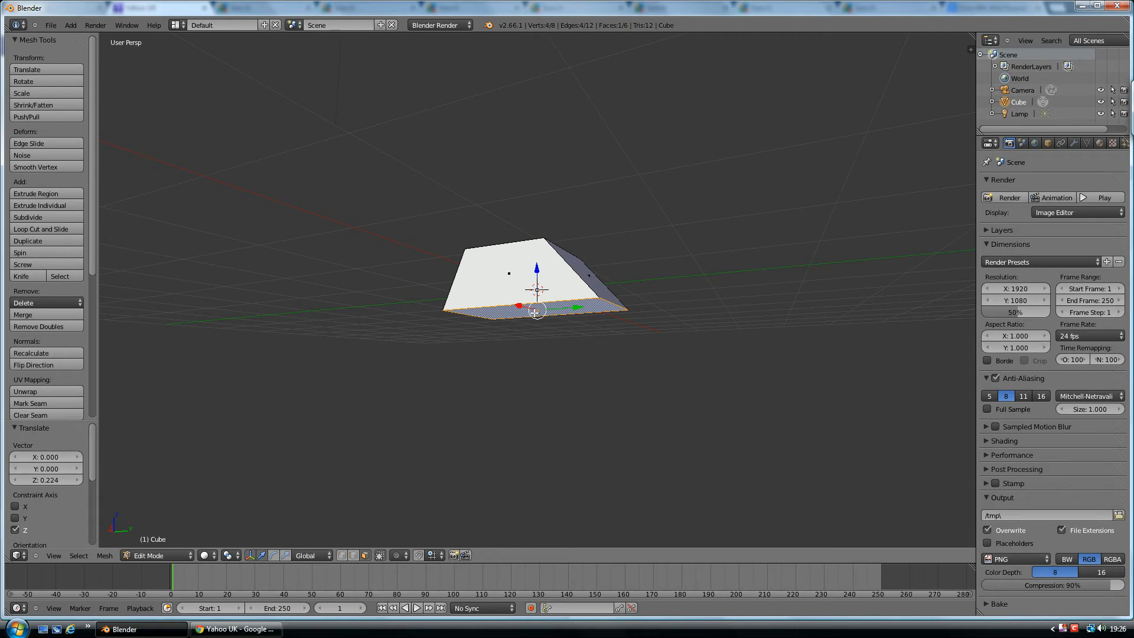
mouse_move(541, 338)
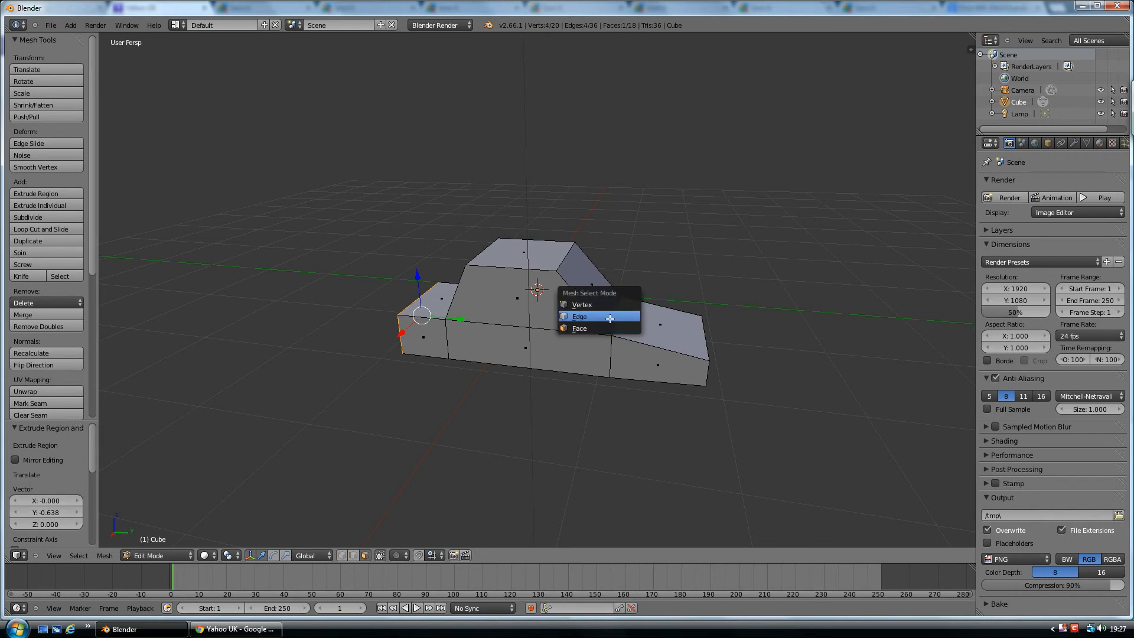
Step: Switch to edge select and drag the front edge down to slope the car's nose
click(579, 316)
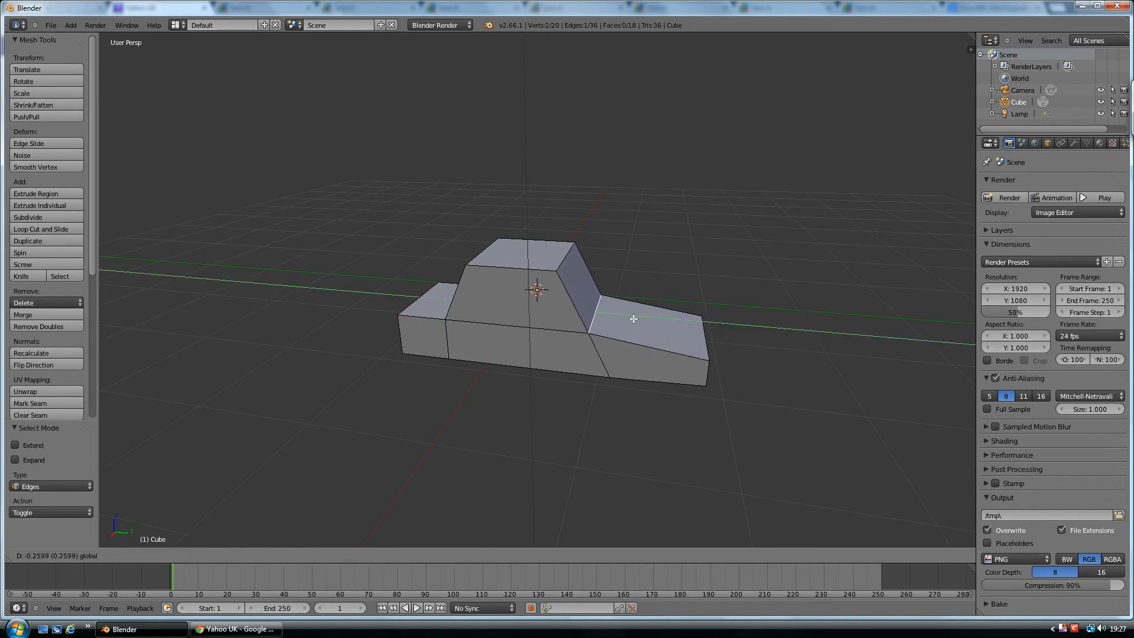
drag(634, 318, 600, 273)
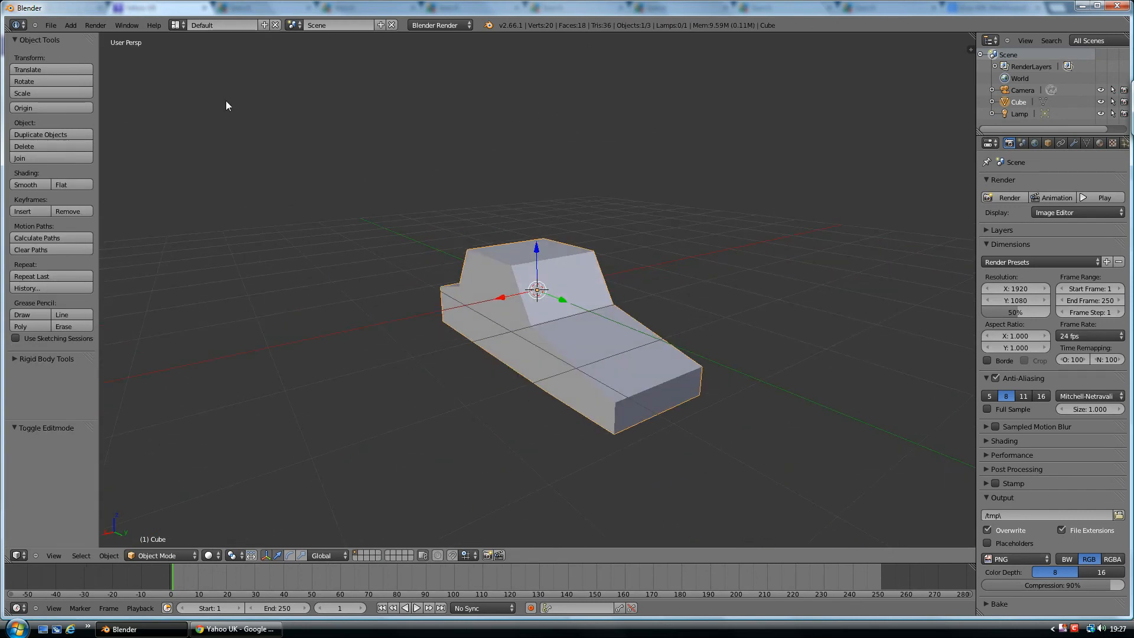
Step: Add a cylinder and move it along X beside the car body
click(71, 26)
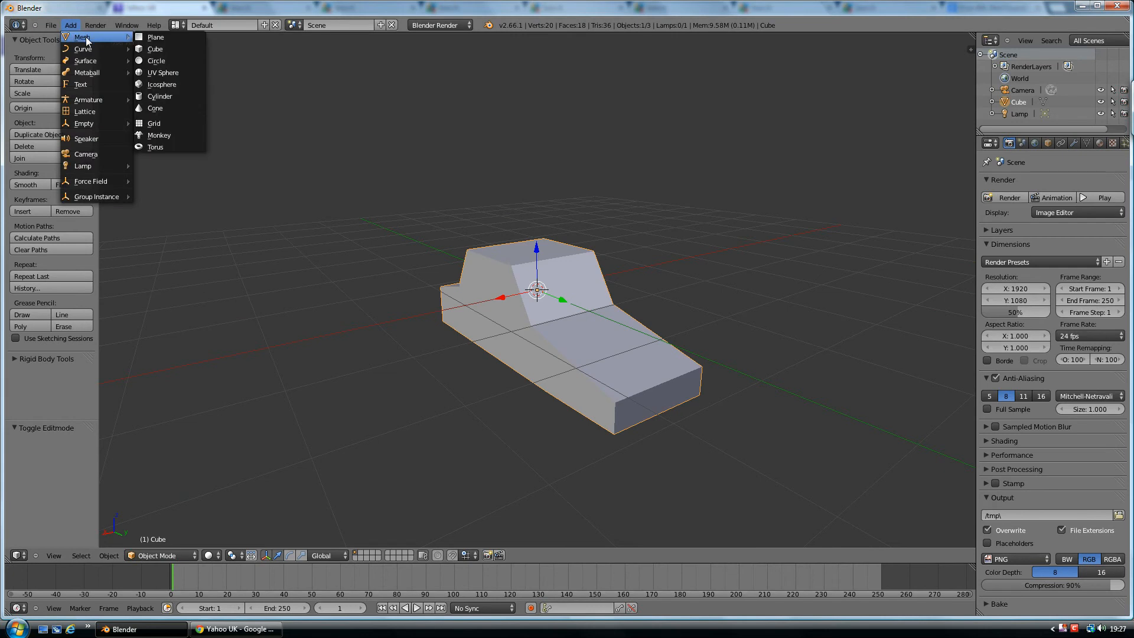
mouse_move(160, 95)
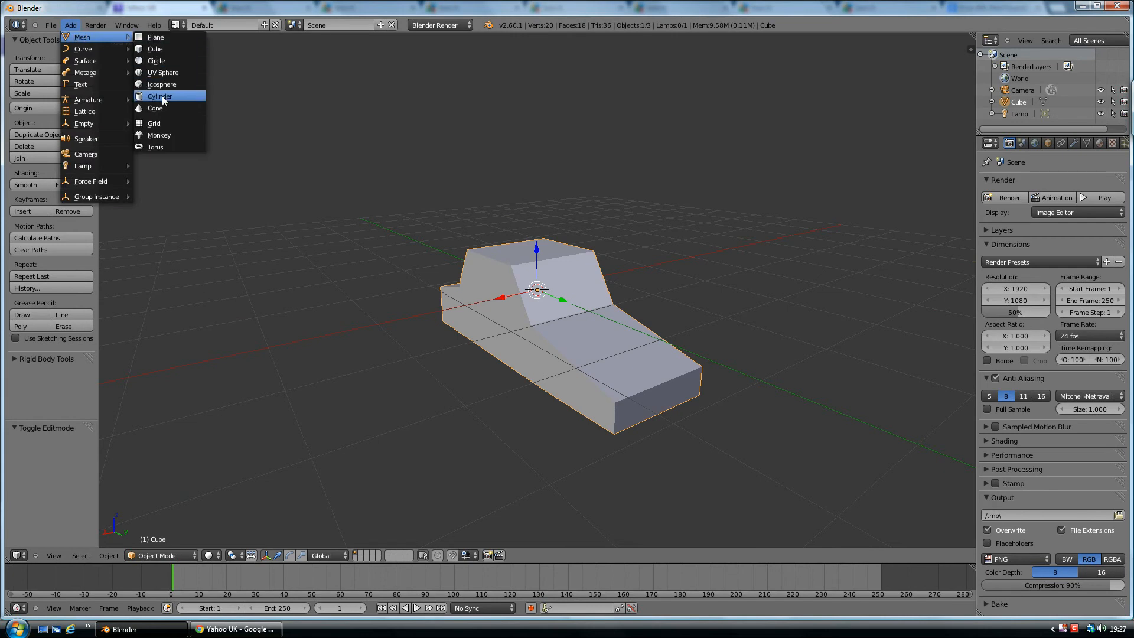
click(160, 96)
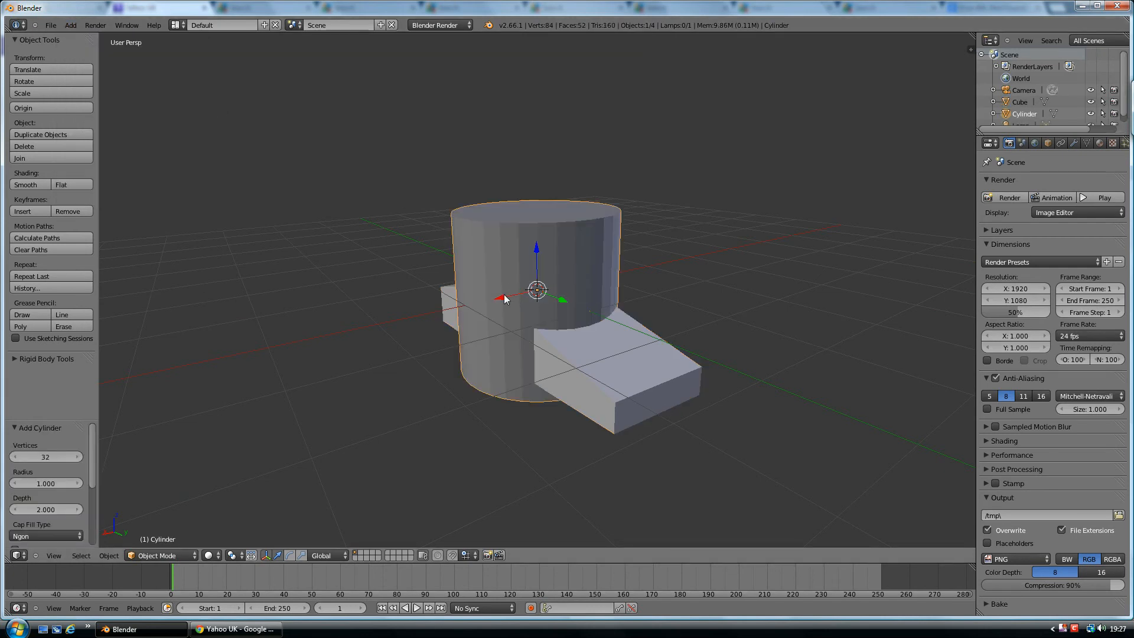
drag(535, 290, 393, 320)
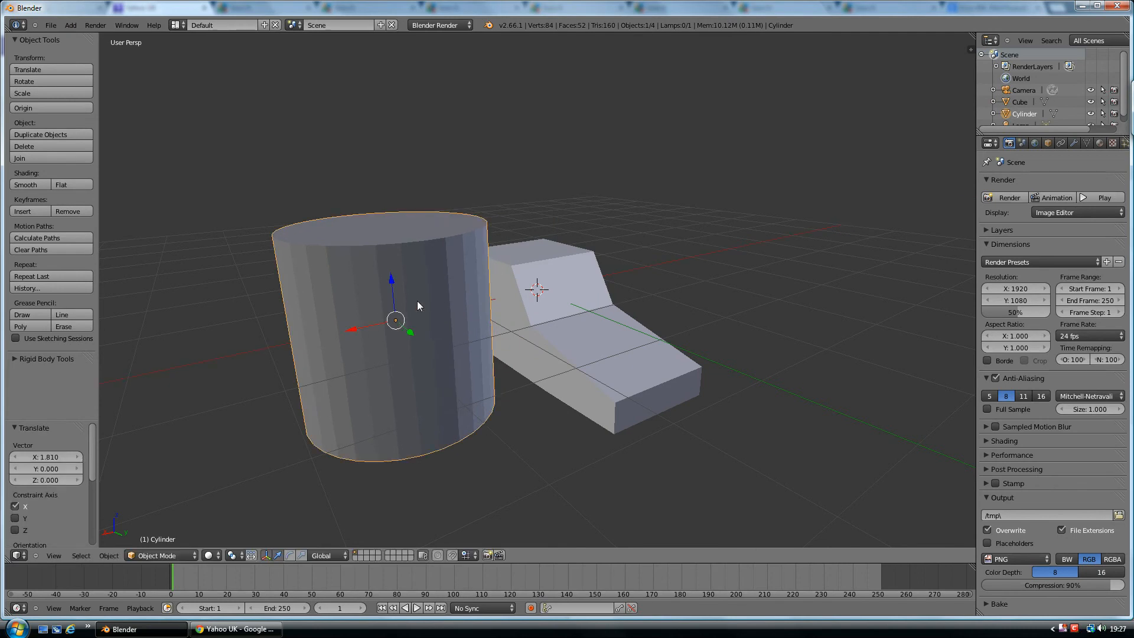
mouse_move(421, 349)
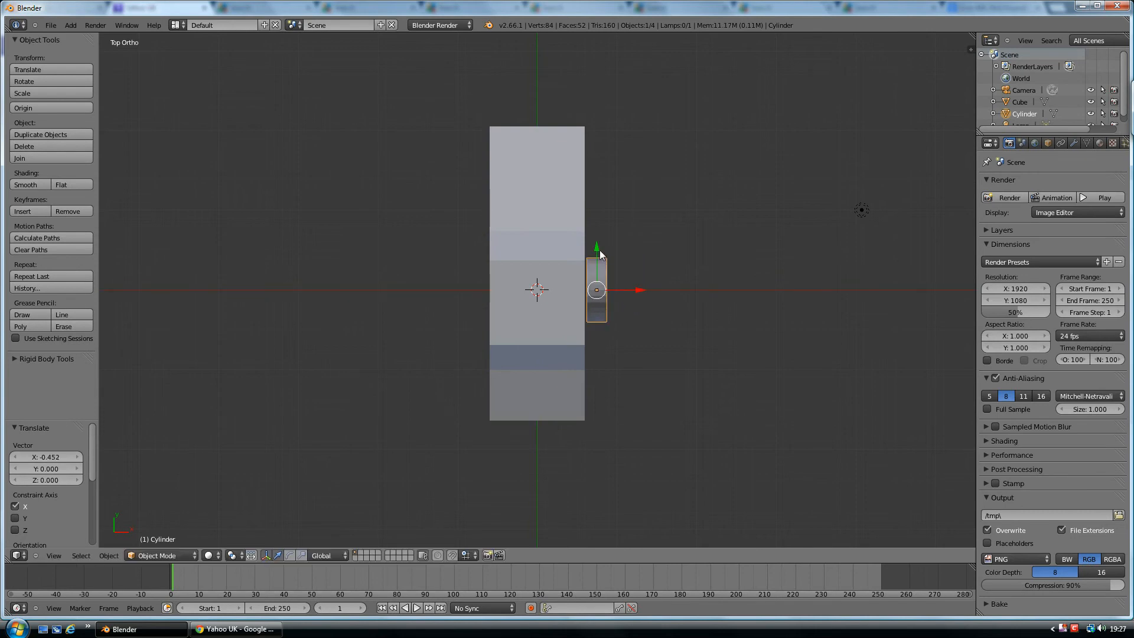
Step: Duplicate the wheel to the opposite side of the body and view the car from the front
drag(597, 289, 596, 347)
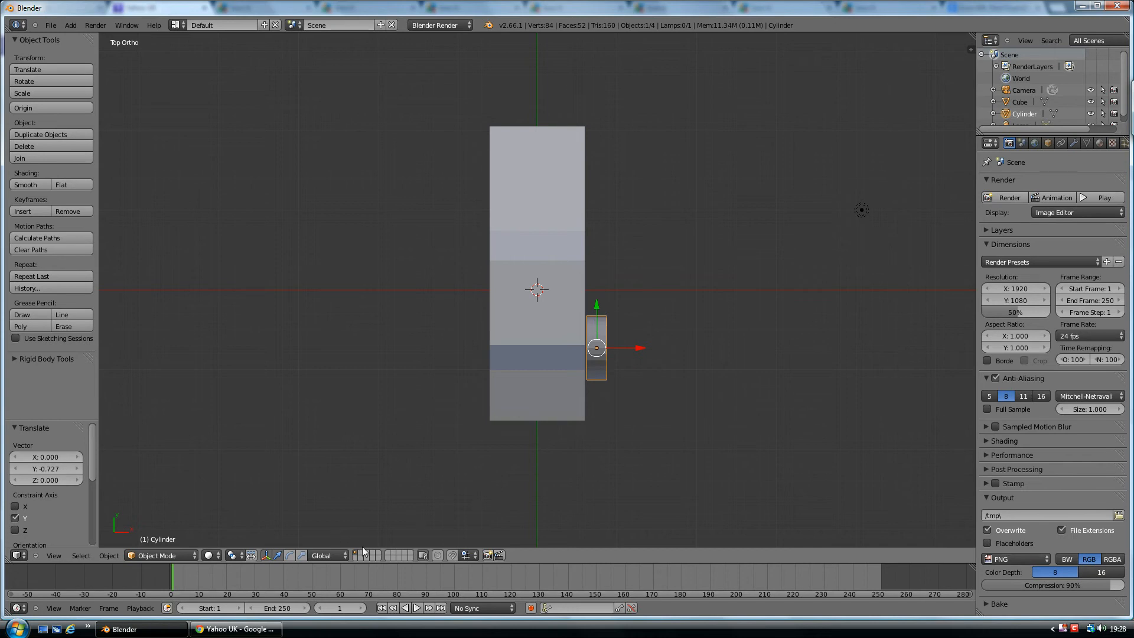
mouse_move(592, 328)
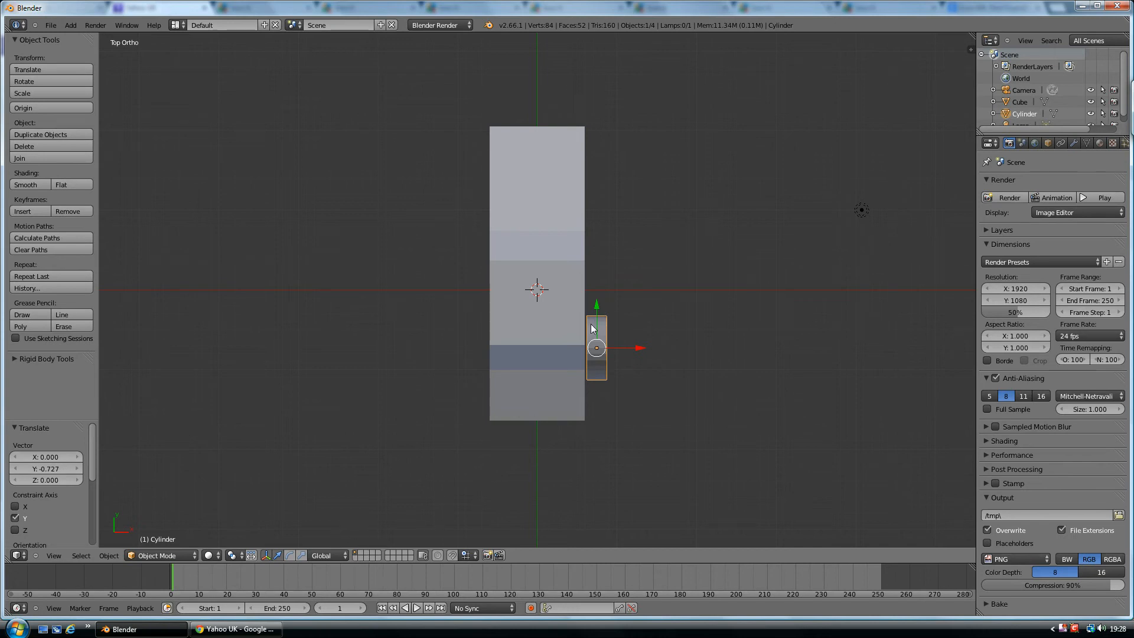
mouse_move(596, 353)
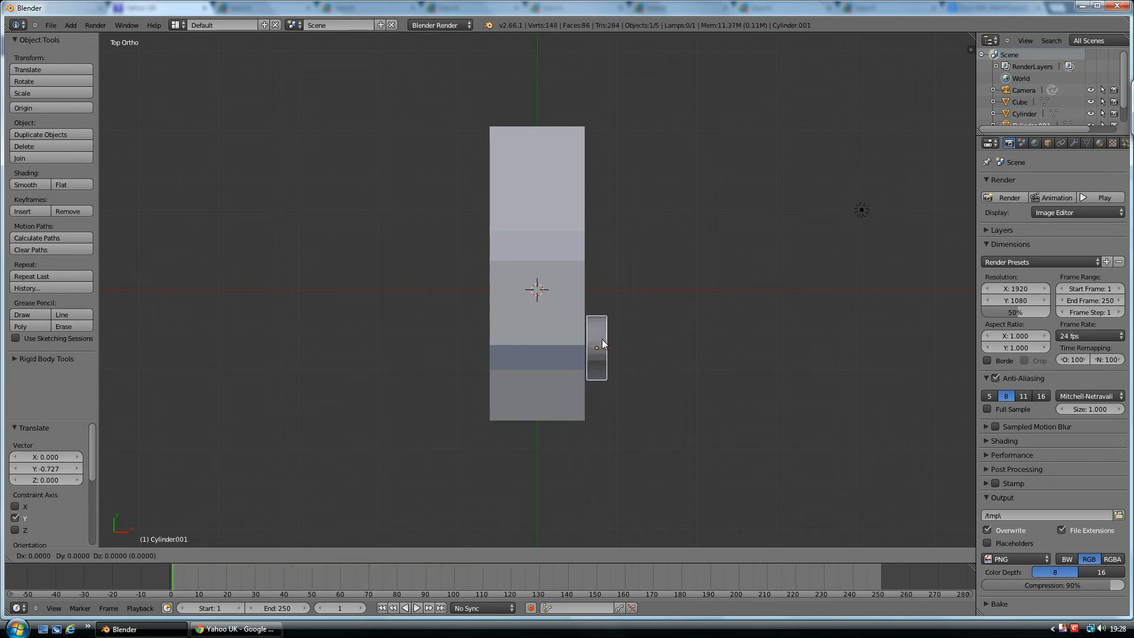
click(596, 348)
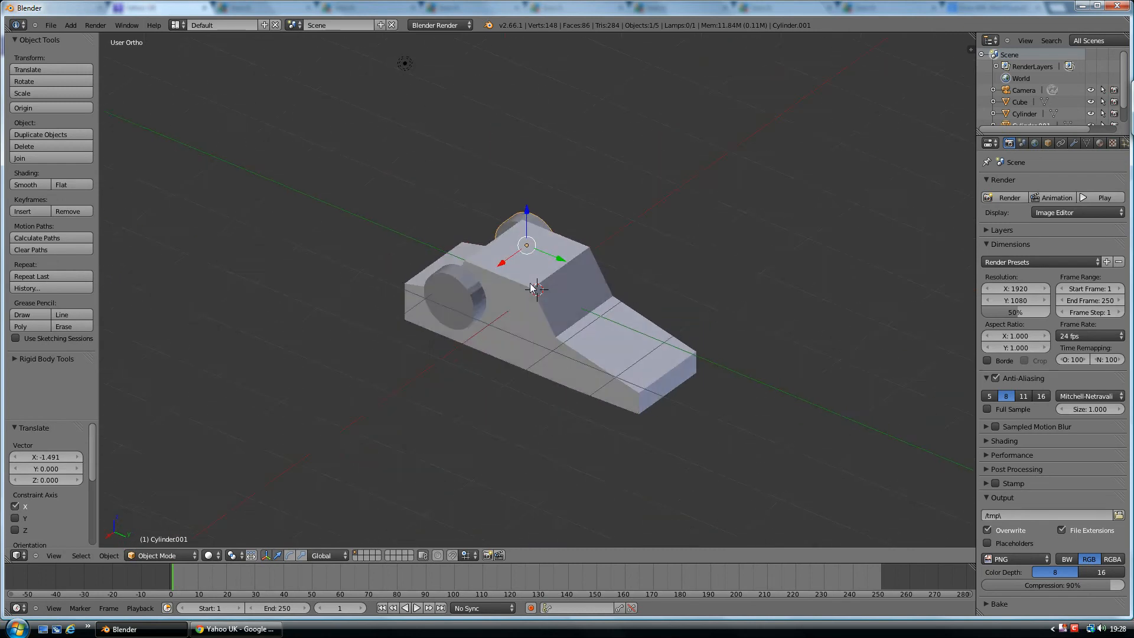
drag(535, 289, 452, 286)
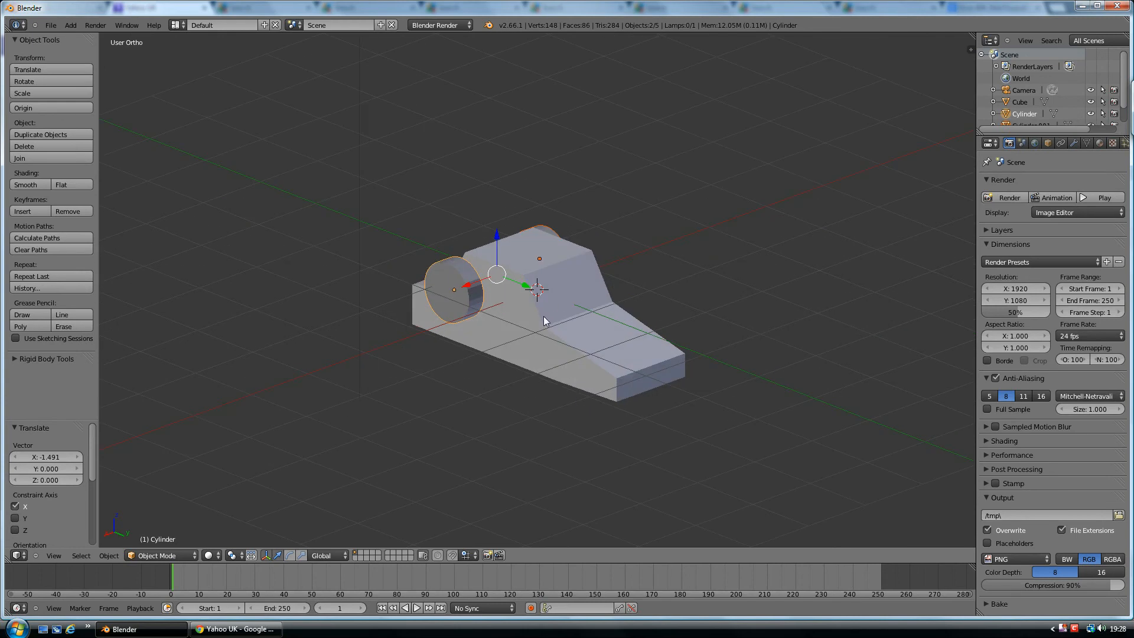
key(KP_1)
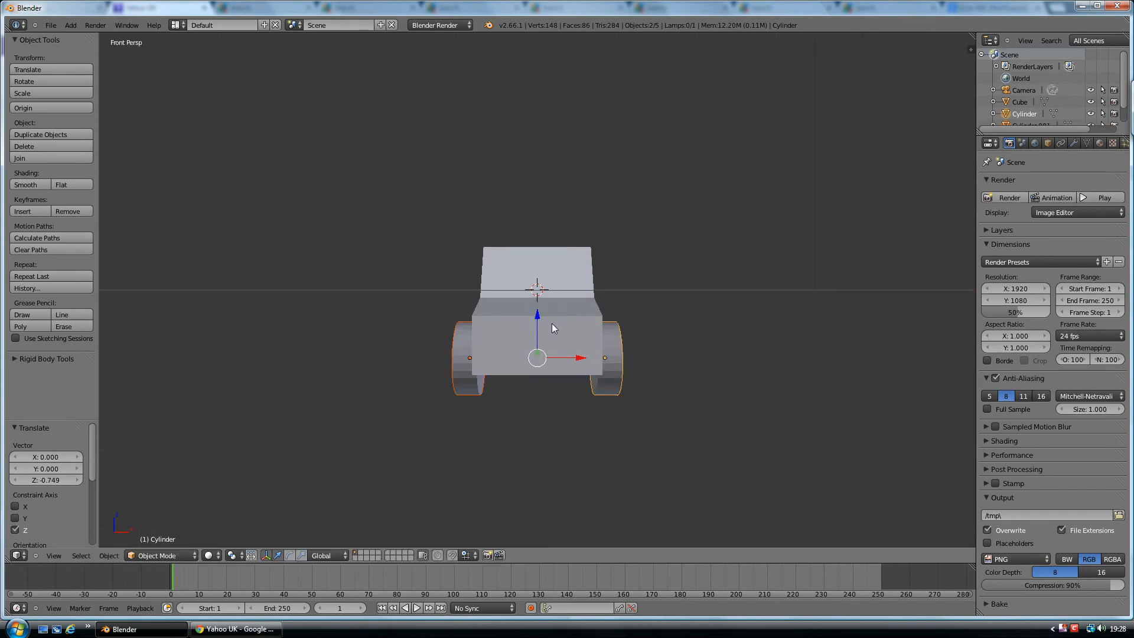
Step: Move the smaller duplicated wheel toward the car's front, then view the whole four-wheeled car
drag(535, 325, 571, 361)
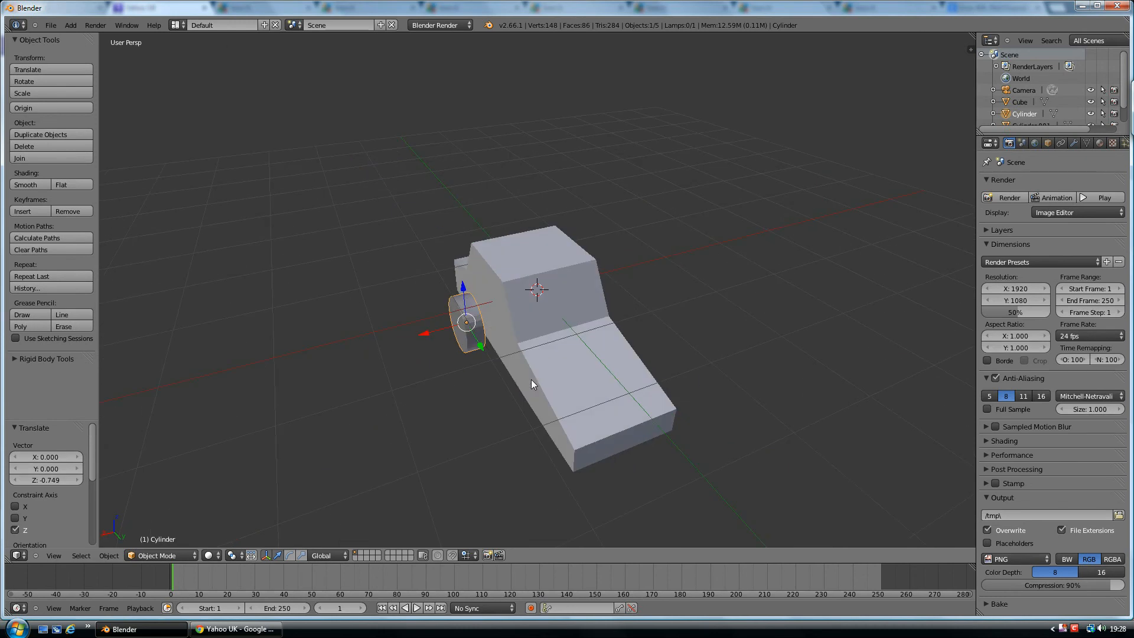
drag(466, 321, 525, 421)
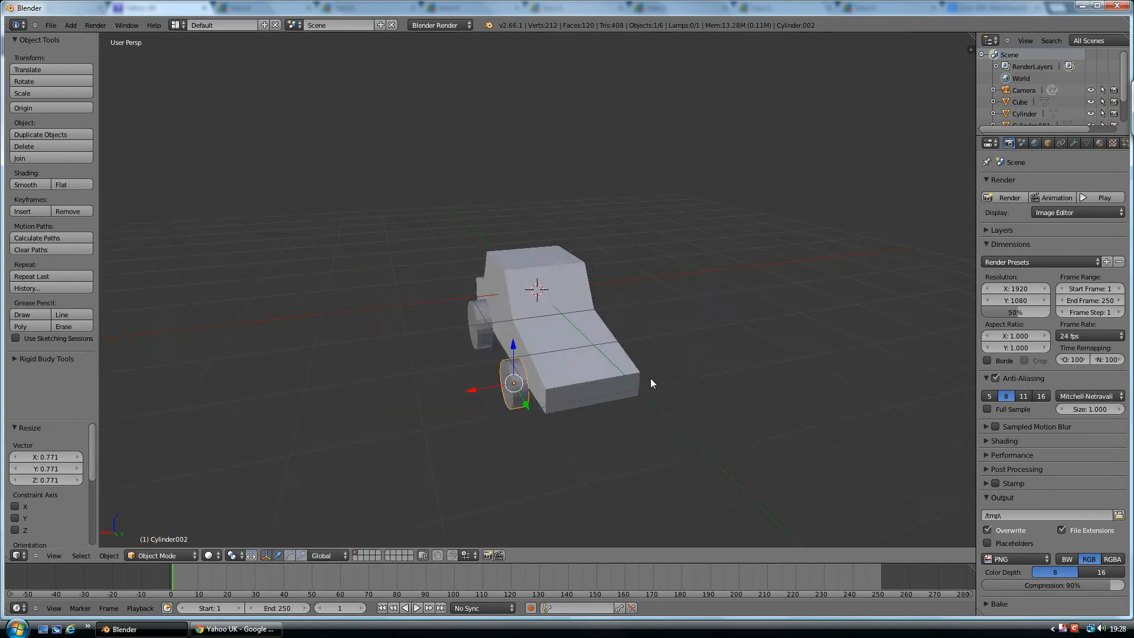
drag(651, 383, 667, 335)
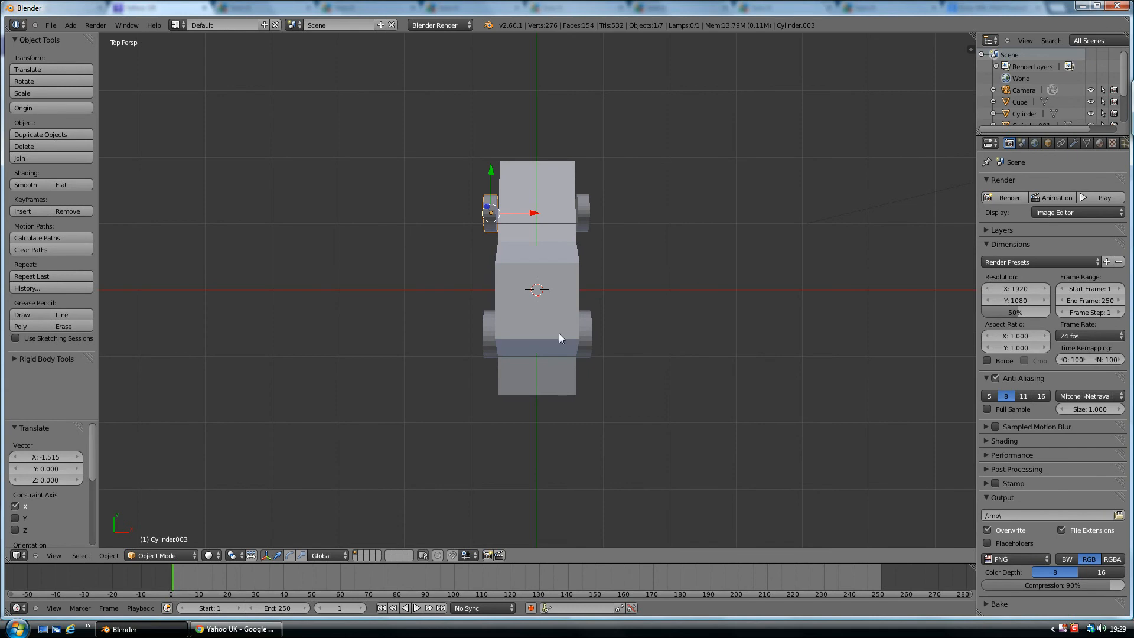
key(KP_5)
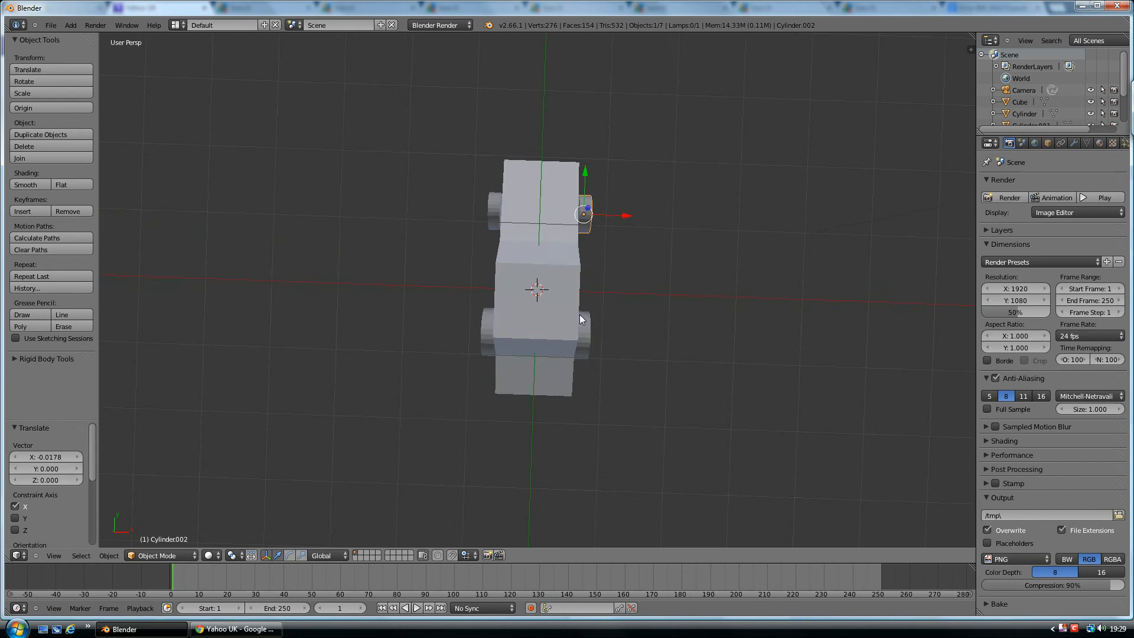
drag(579, 318, 483, 204)
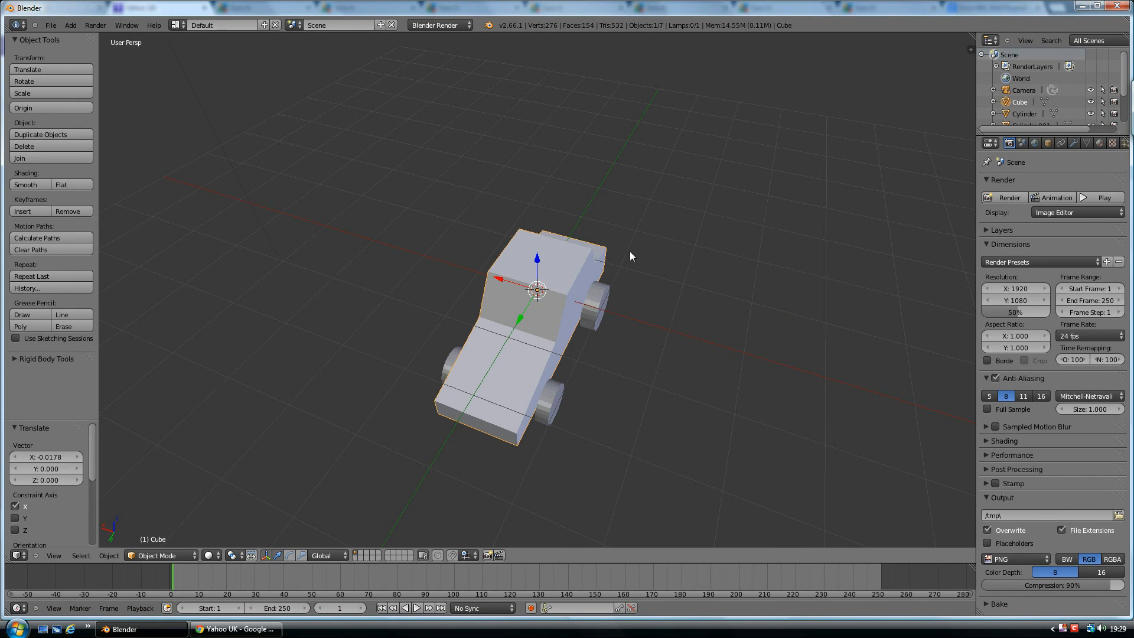
Step: Enter Edit Mode on the car body and switch to edge selection
key(Tab)
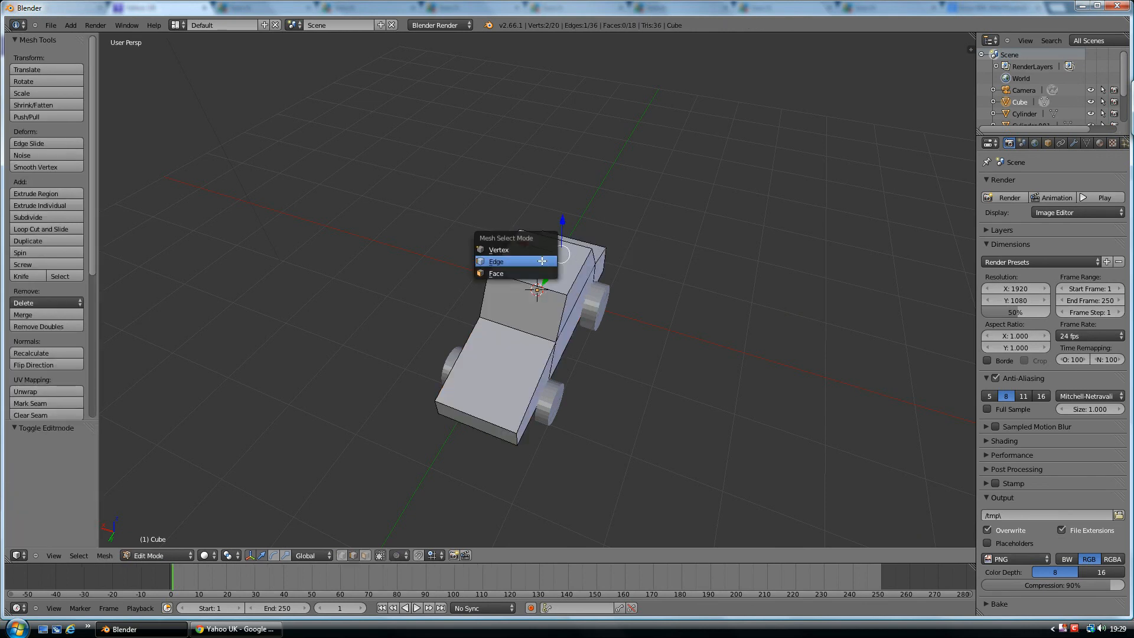
click(495, 273)
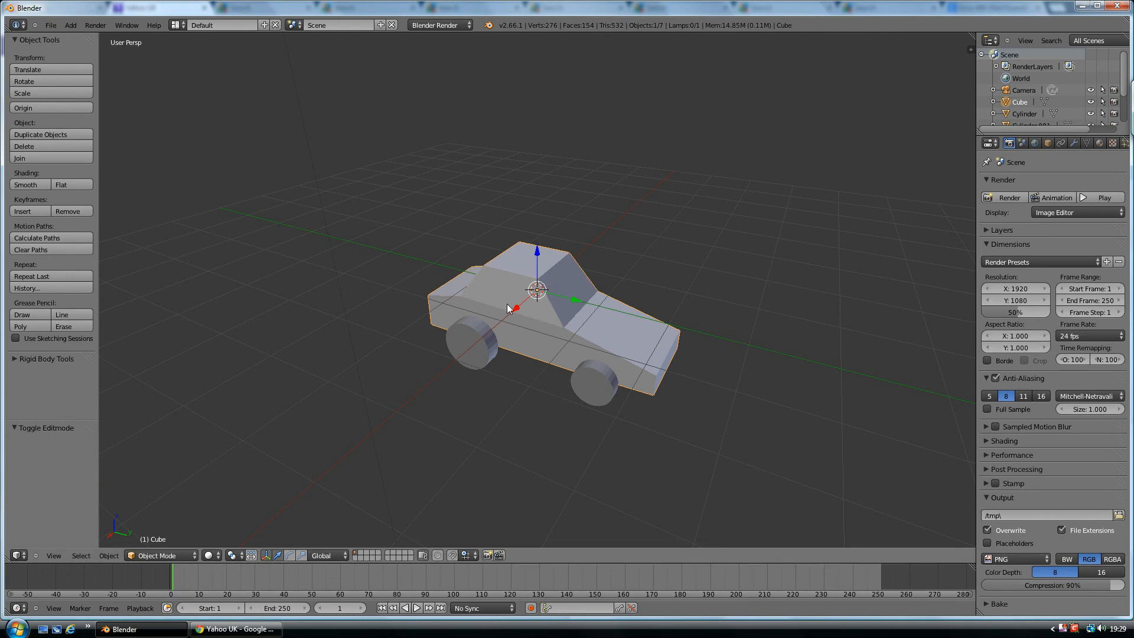
mouse_move(468, 352)
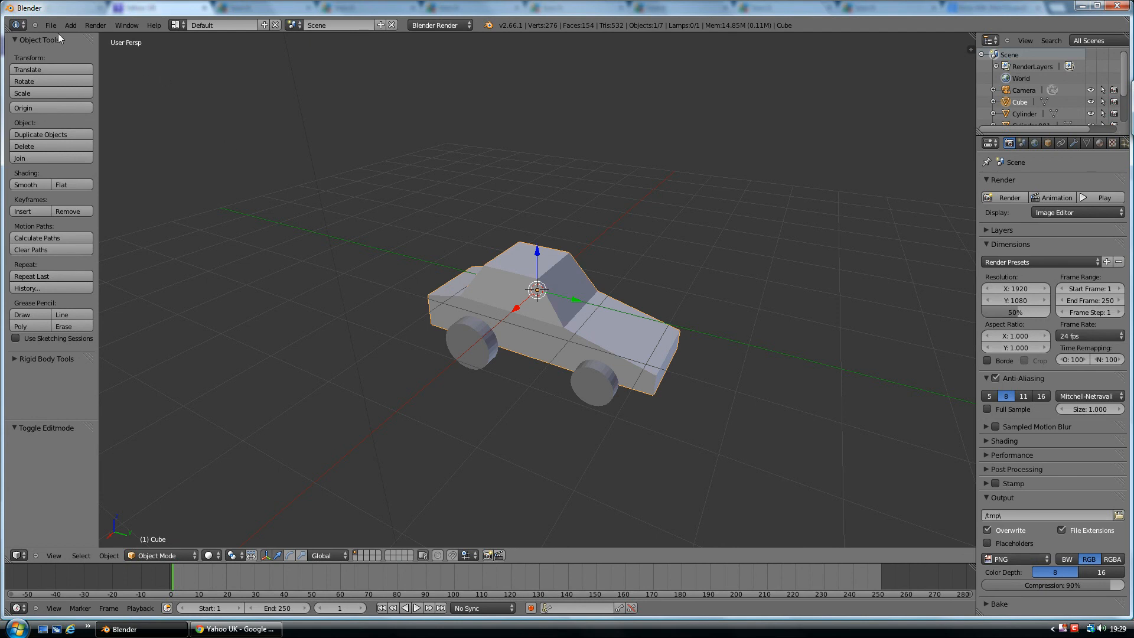
Step: Add a plane, scale it far beyond the car's size, and switch to orthographic view
click(72, 25)
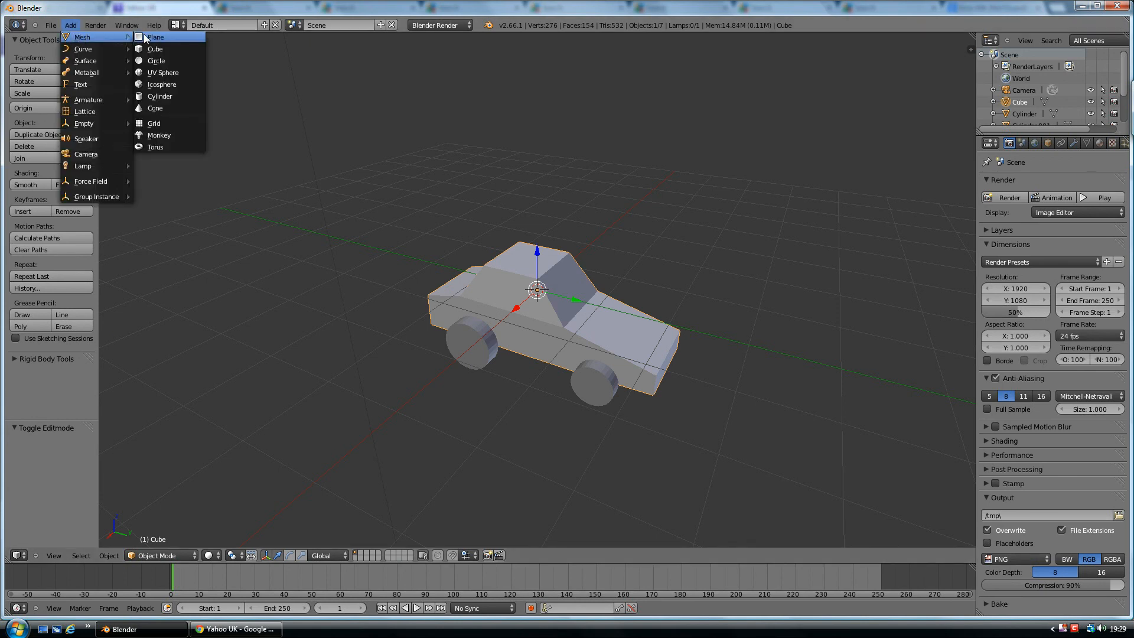
click(155, 36)
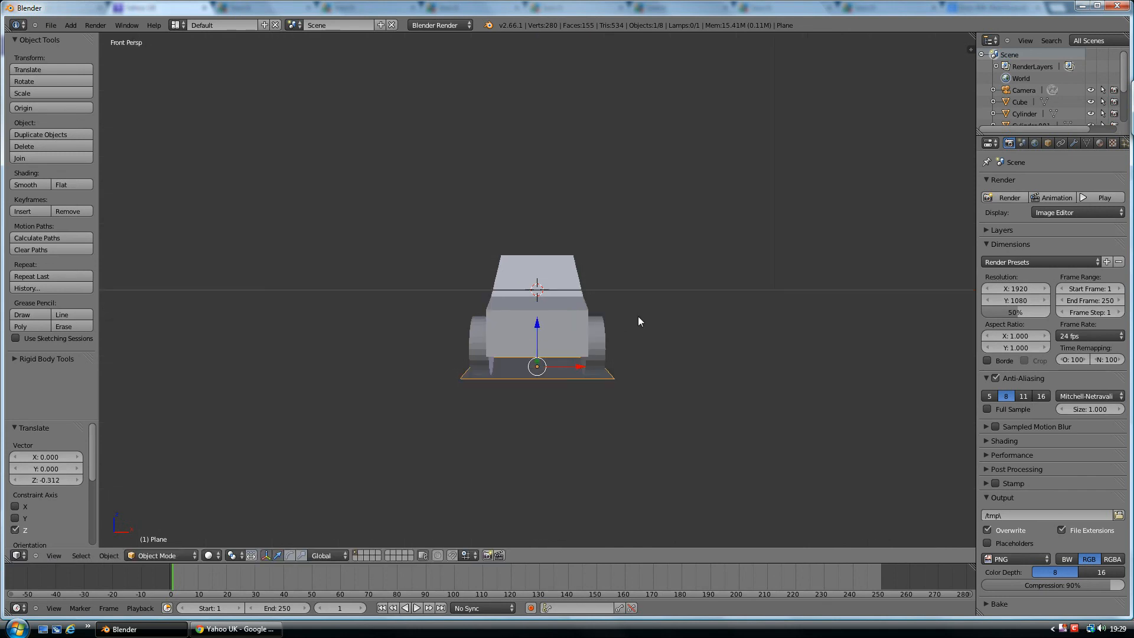
drag(637, 318, 545, 351)
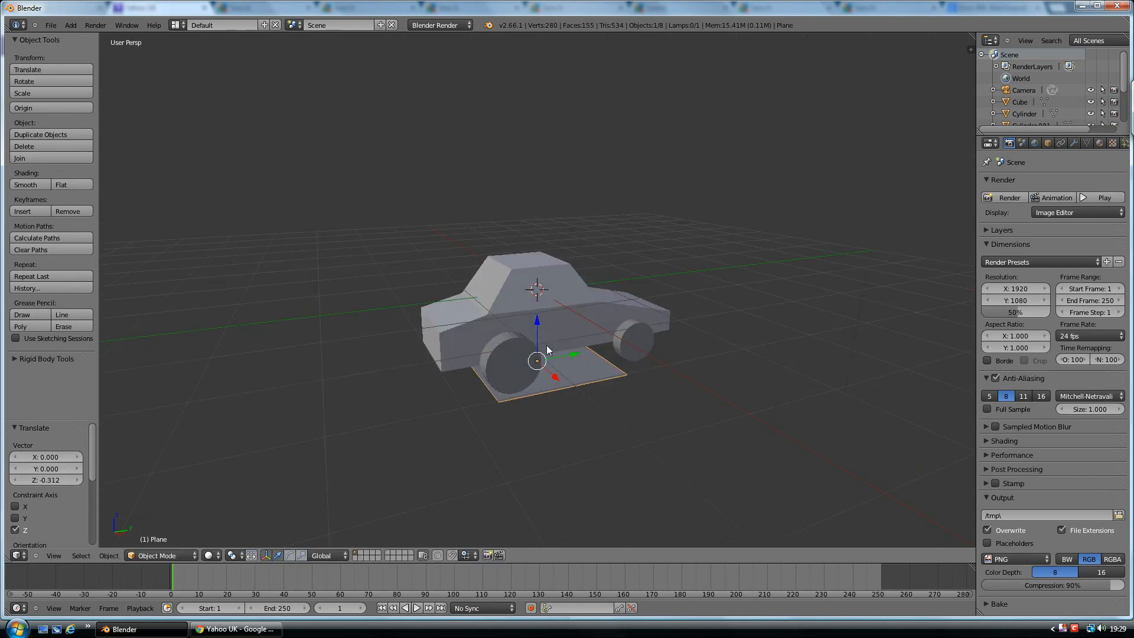
drag(537, 360, 738, 362)
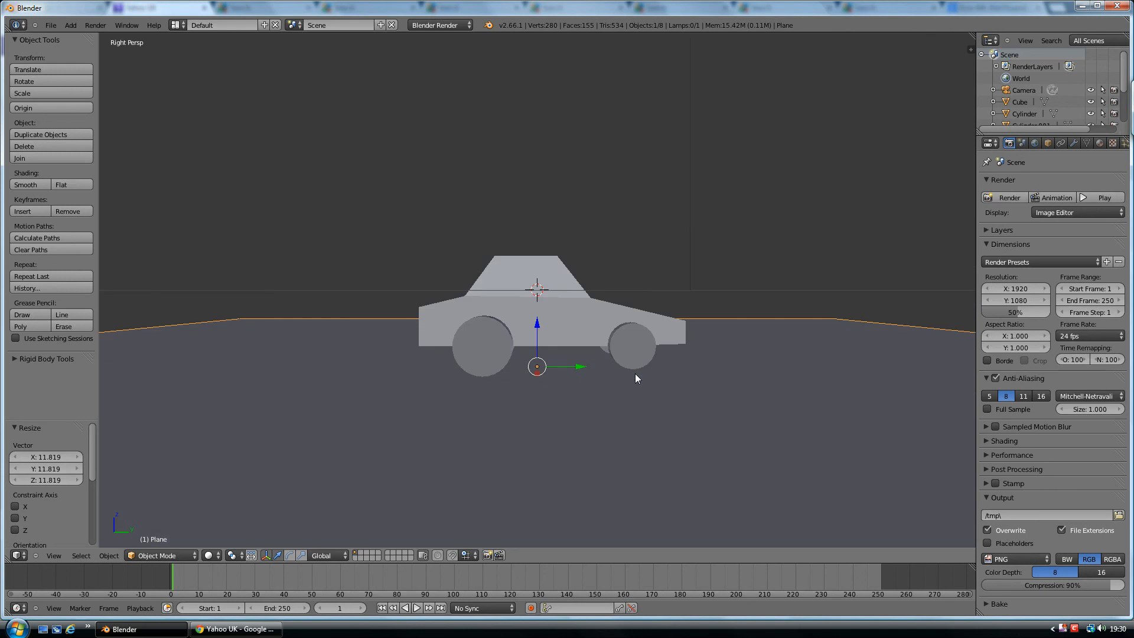
key(KP_5)
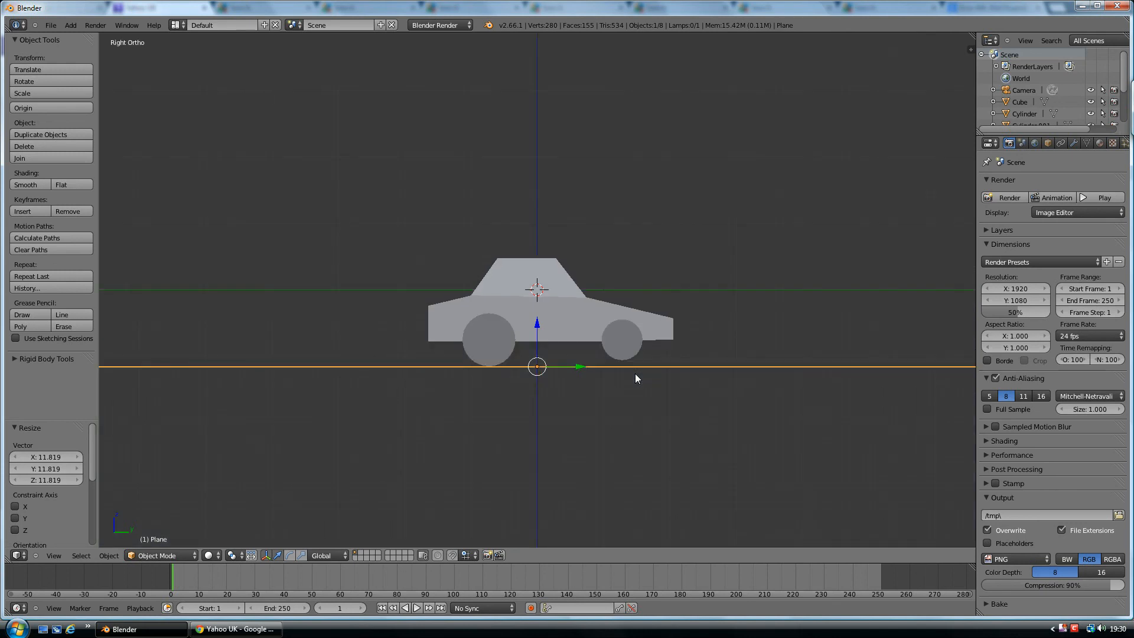